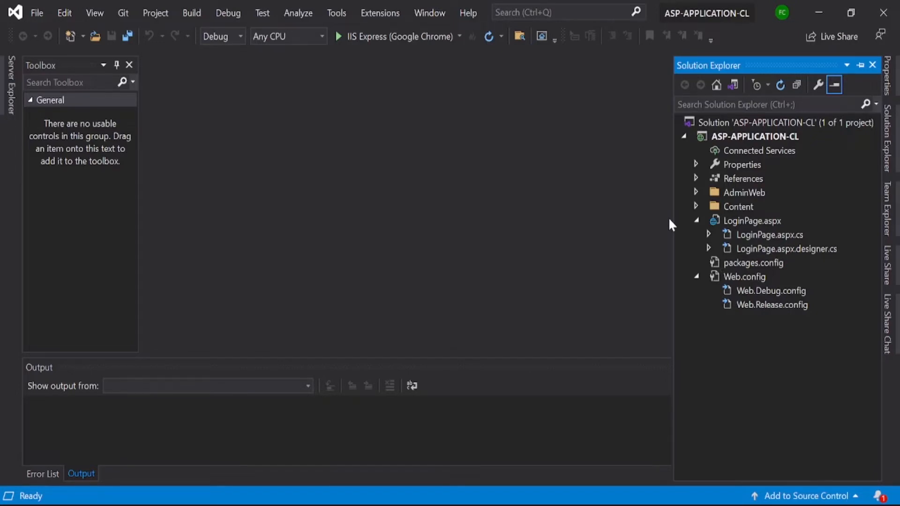
{"action": "mouse_move", "coordinate": [790, 172]}
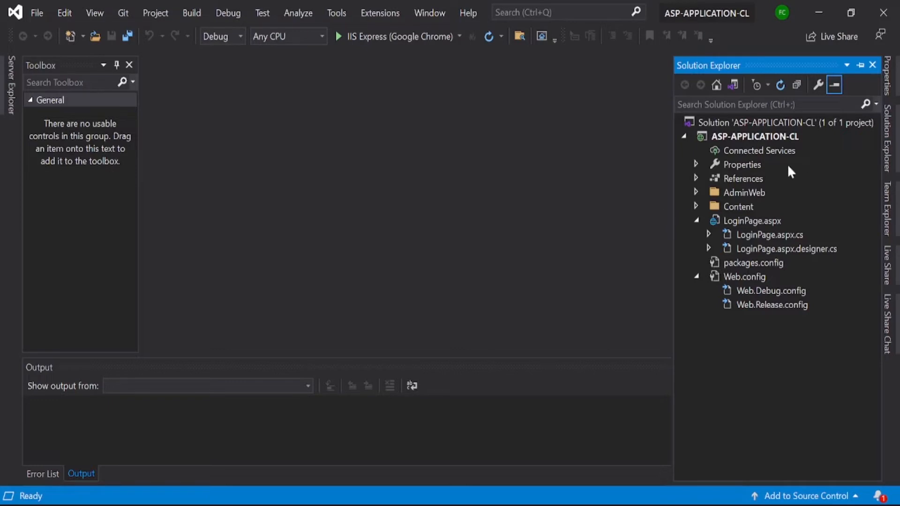
{"action": "mouse_move", "coordinate": [732, 201]}
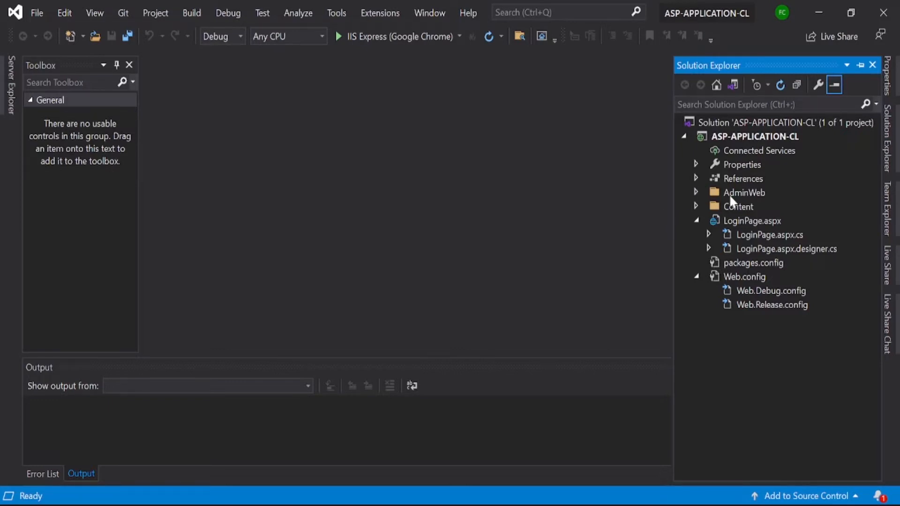
- Expand AdminWeb and AdminWeb.aspx, and open its code-behind and designer files
{"action": "left_click", "coordinate": [744, 192]}
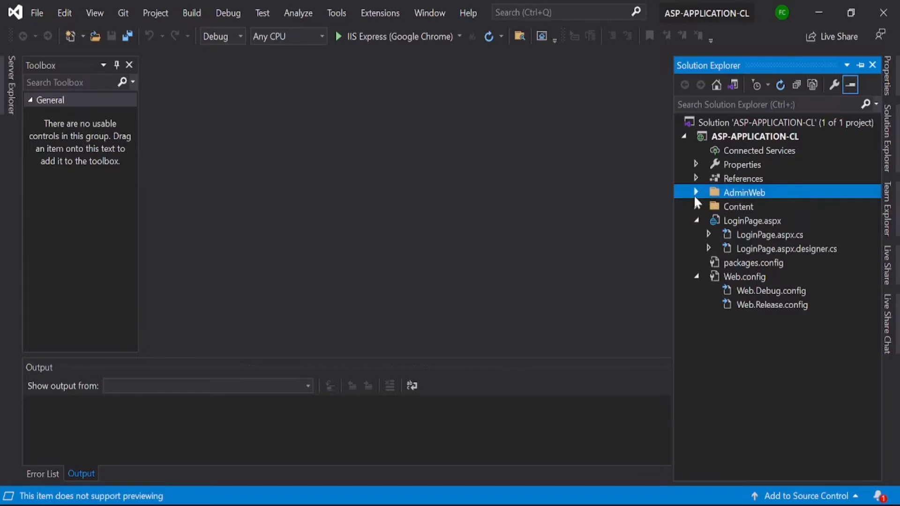
{"action": "left_click", "coordinate": [695, 192]}
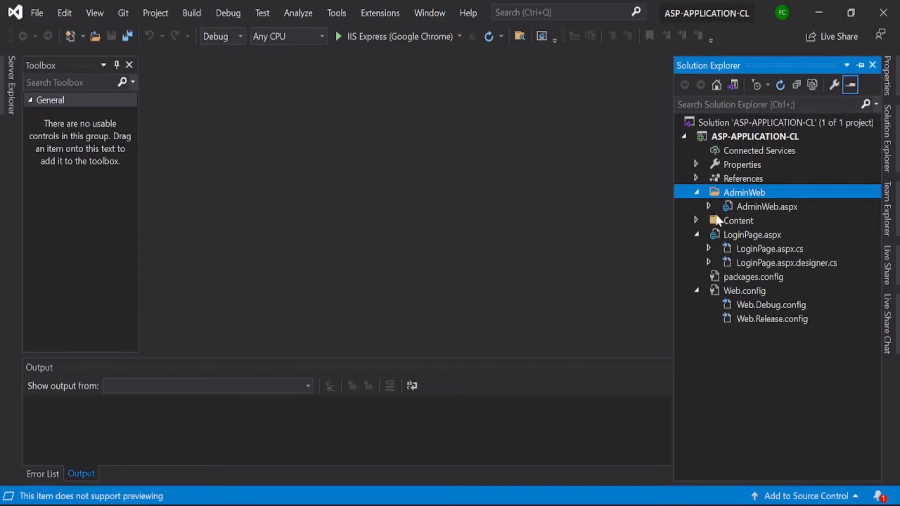
{"action": "left_click", "coordinate": [709, 207]}
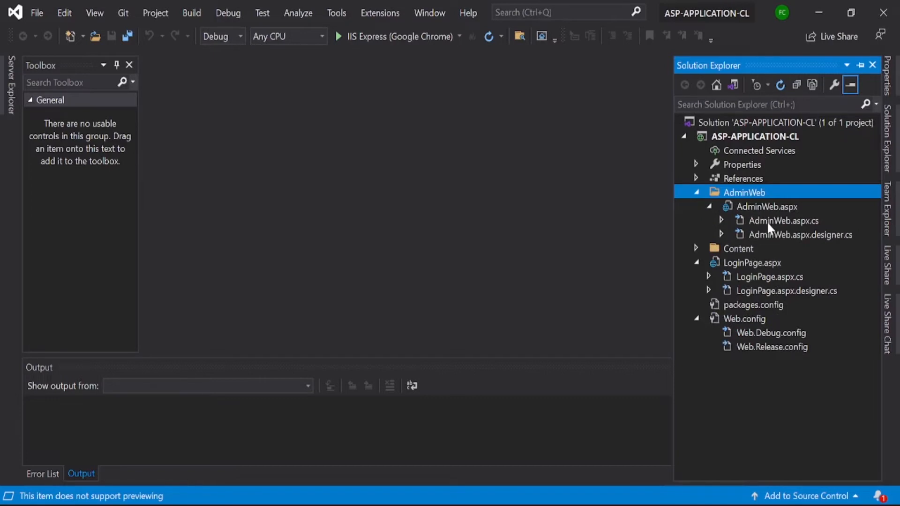
{"action": "double_click", "coordinate": [784, 220]}
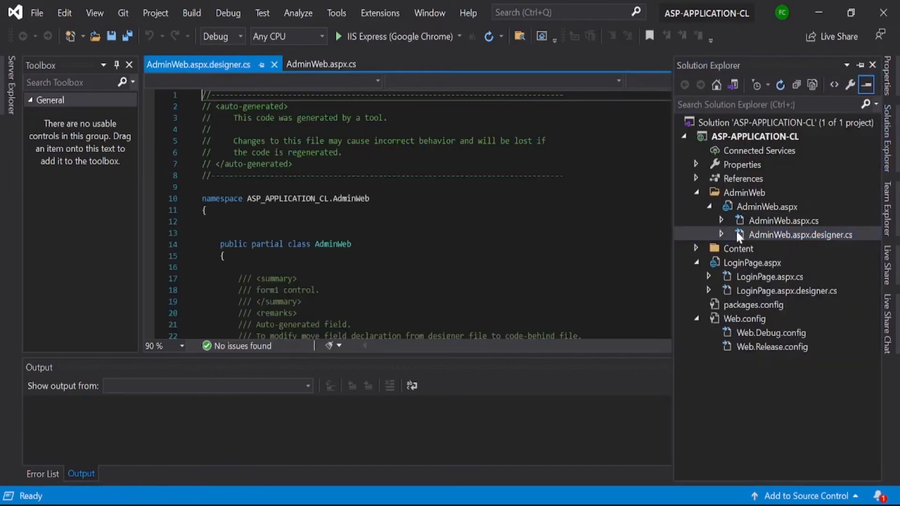
- Show the AdminWeb class in the code-behind, then open the AdminWeb.aspx markup
{"action": "left_click", "coordinate": [798, 234]}
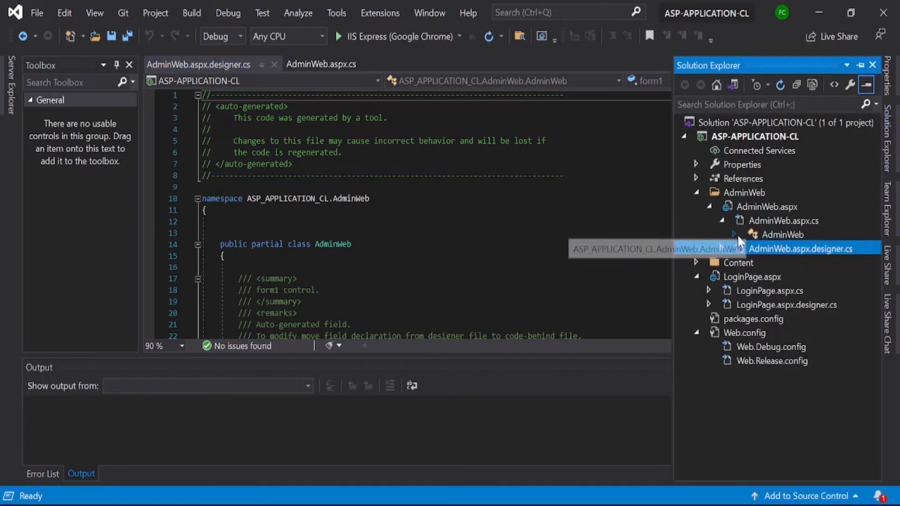
{"action": "left_click", "coordinate": [767, 207]}
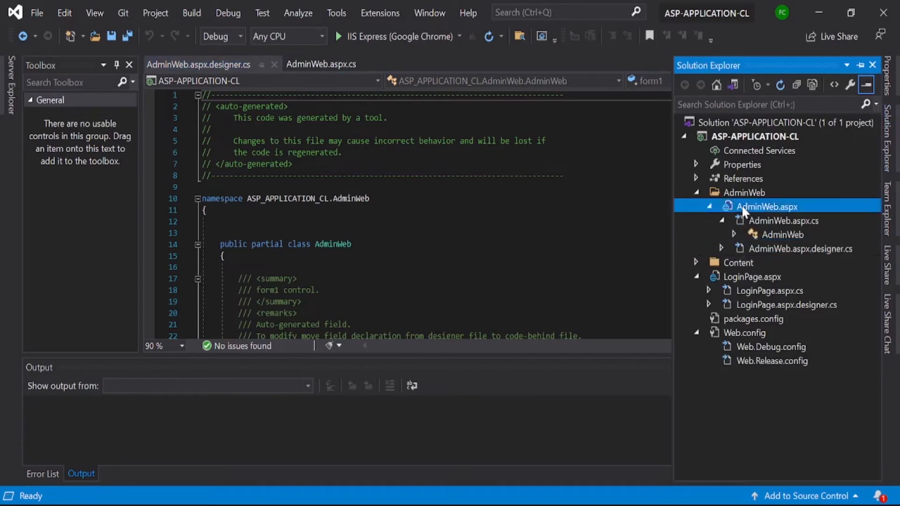
{"action": "double_click", "coordinate": [766, 206]}
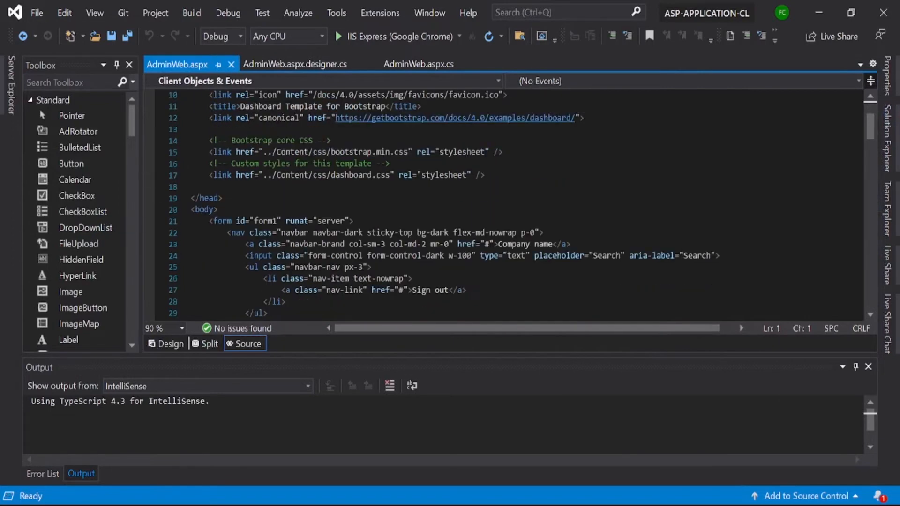
- Scroll down the AdminWeb.aspx markup to the sidebar links and Customer Details section
{"action": "scroll", "scroll_direction": "down", "scroll_amount": 3}
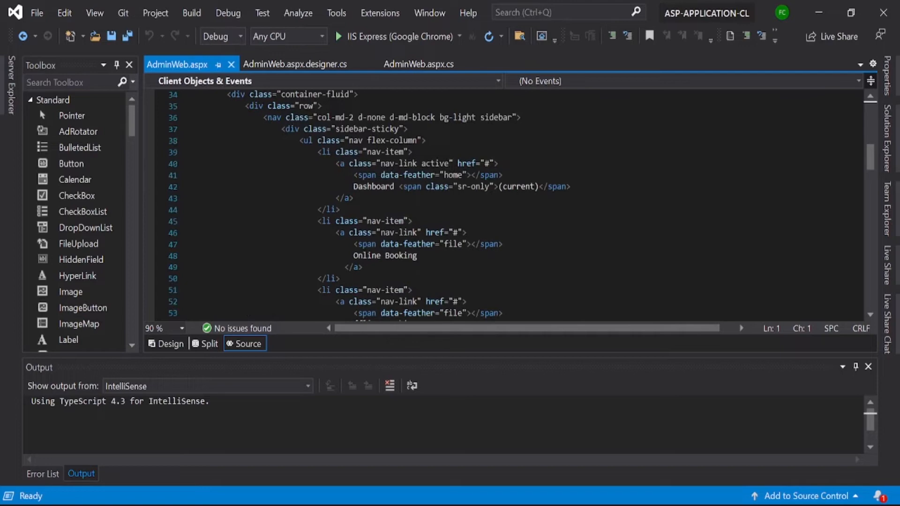
{"action": "scroll", "scroll_direction": "down", "scroll_amount": 3}
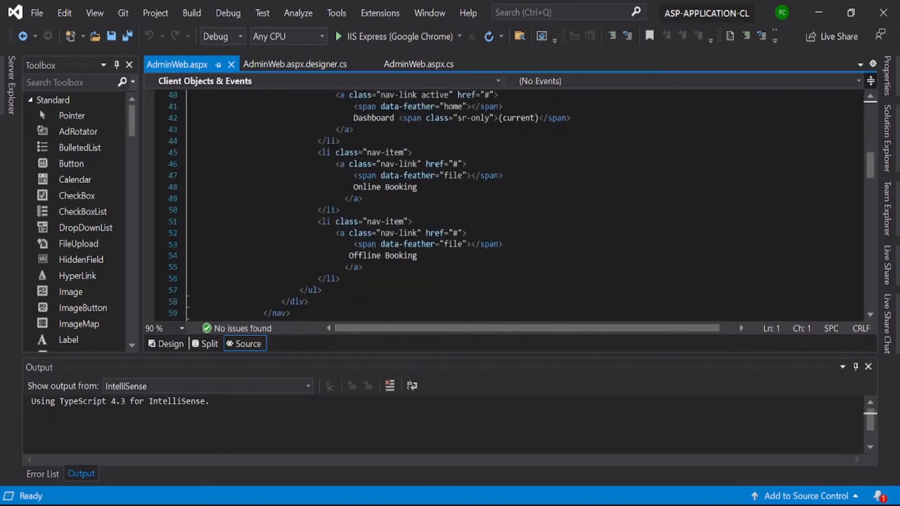
{"action": "scroll", "scroll_direction": "down", "scroll_amount": 3}
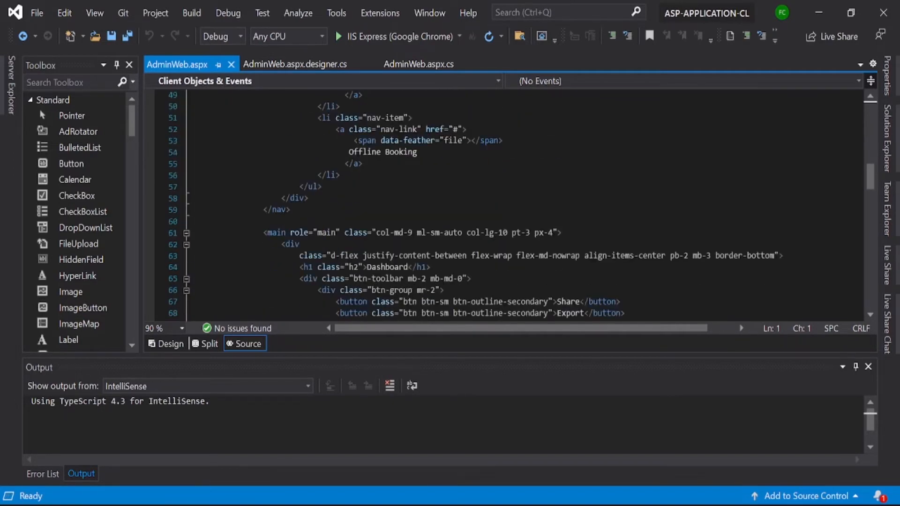
{"action": "scroll", "scroll_direction": "down", "scroll_amount": 3}
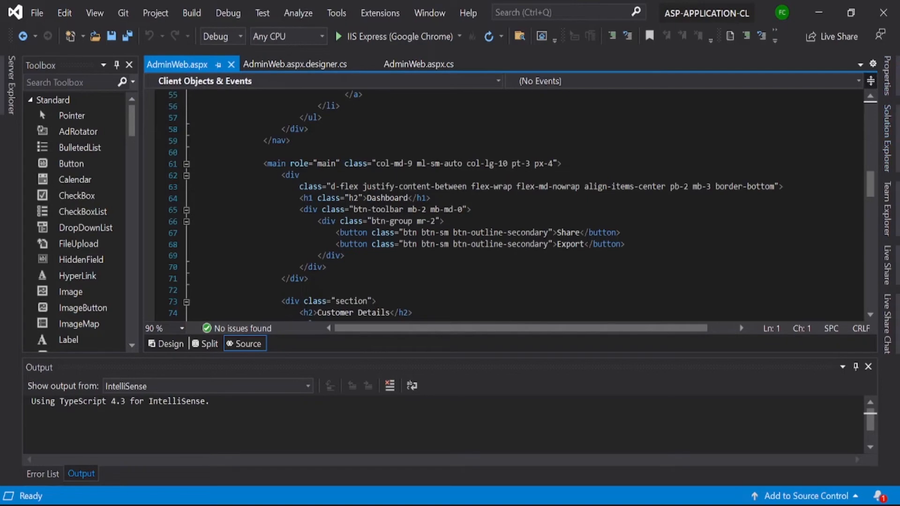
{"action": "mouse_move", "coordinate": [887, 143]}
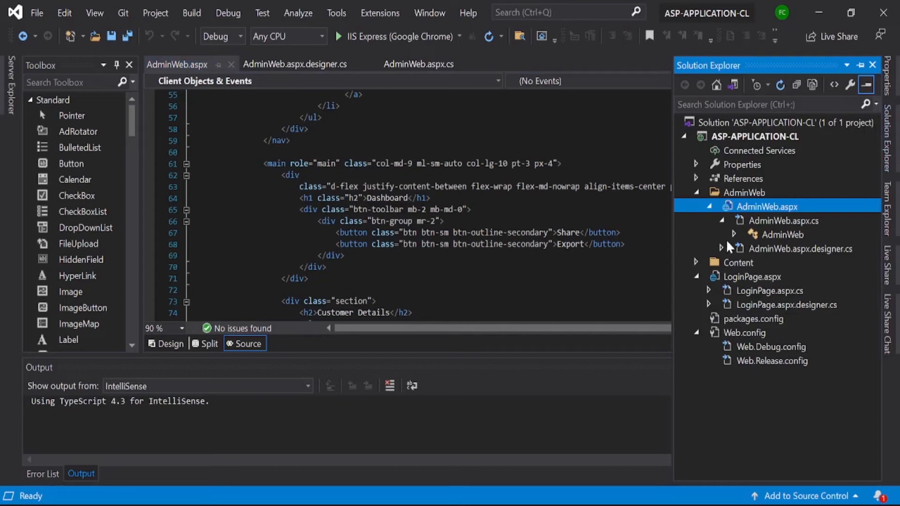
- Open dashboard.css from Content > css, then return to AdminWeb.aspx.cs
{"action": "left_click", "coordinate": [695, 206]}
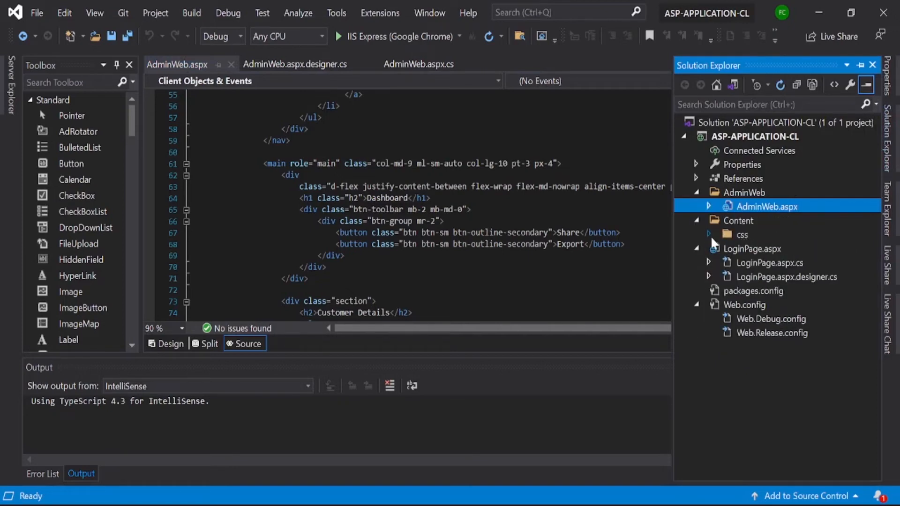
{"action": "left_click", "coordinate": [709, 234]}
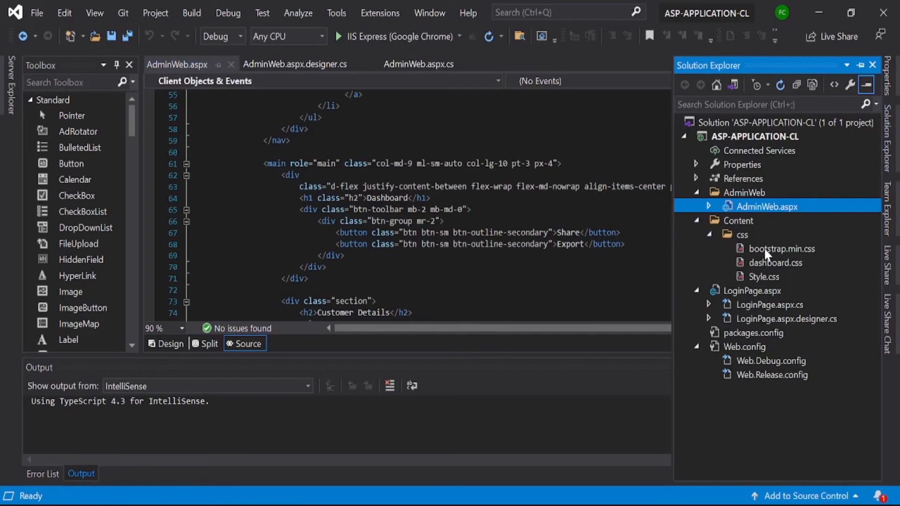
{"action": "left_click", "coordinate": [780, 248]}
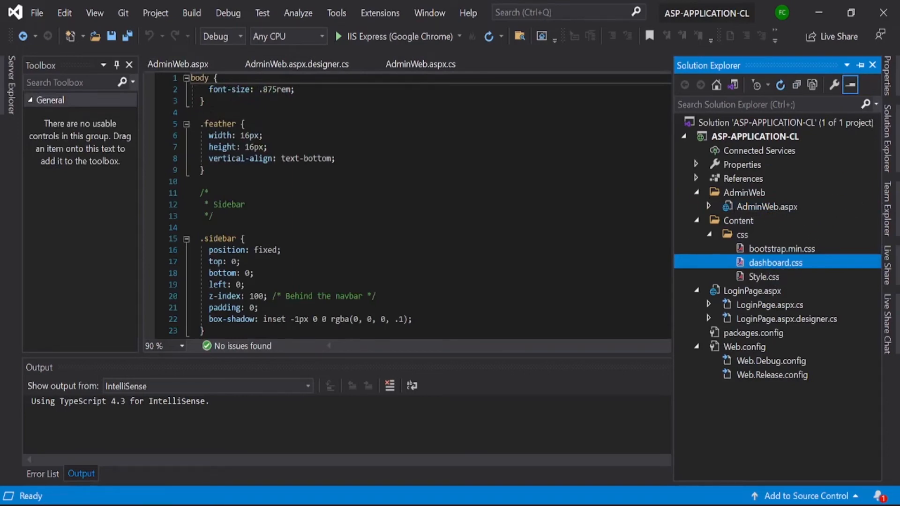
{"action": "left_click", "coordinate": [420, 64]}
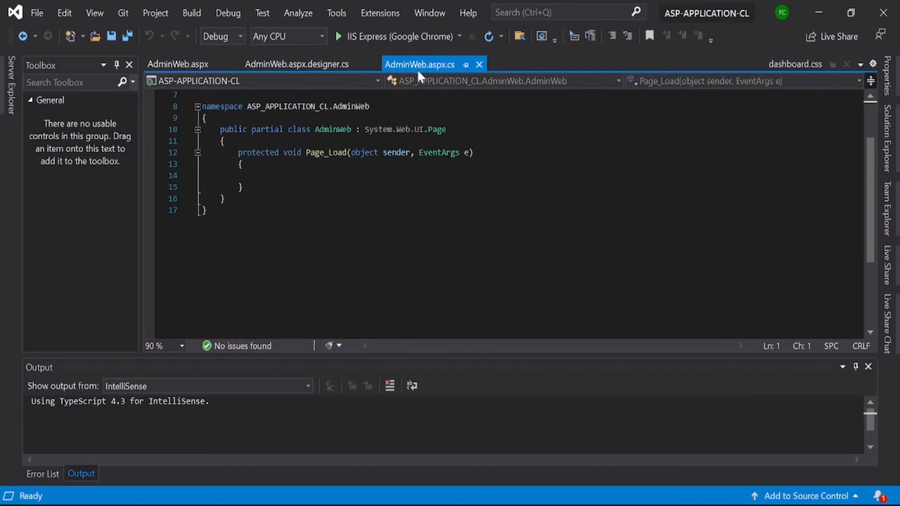
- Delete the duplicate bootstrap.min.css link line from the AdminWeb.aspx head
{"action": "left_click", "coordinate": [294, 64]}
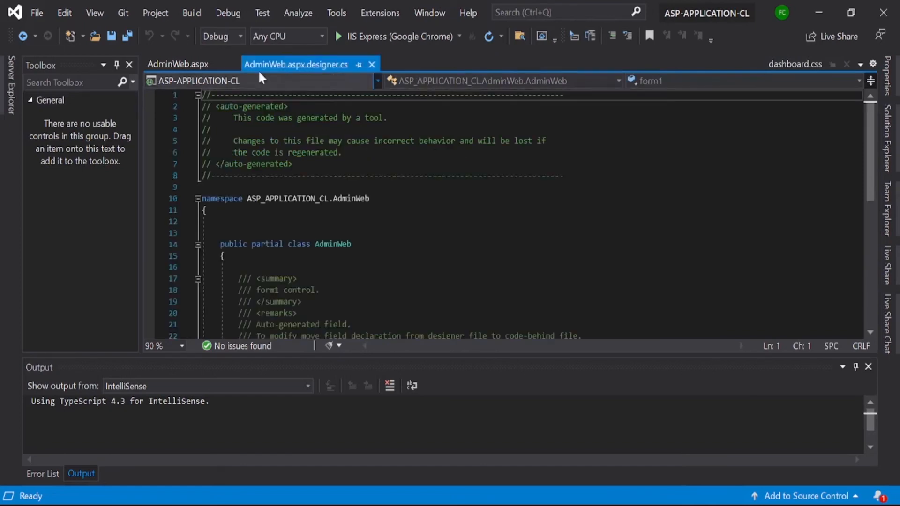
{"action": "left_click", "coordinate": [178, 64]}
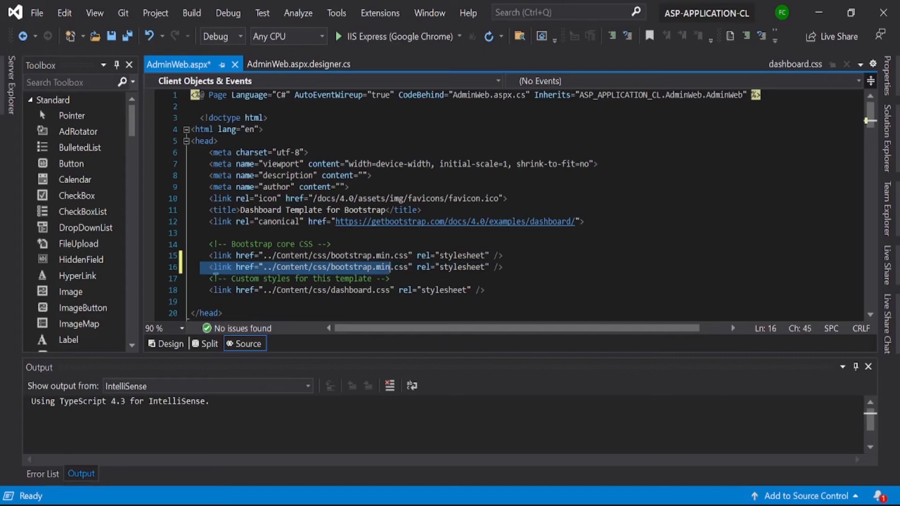
{"action": "key", "text": "Delete"}
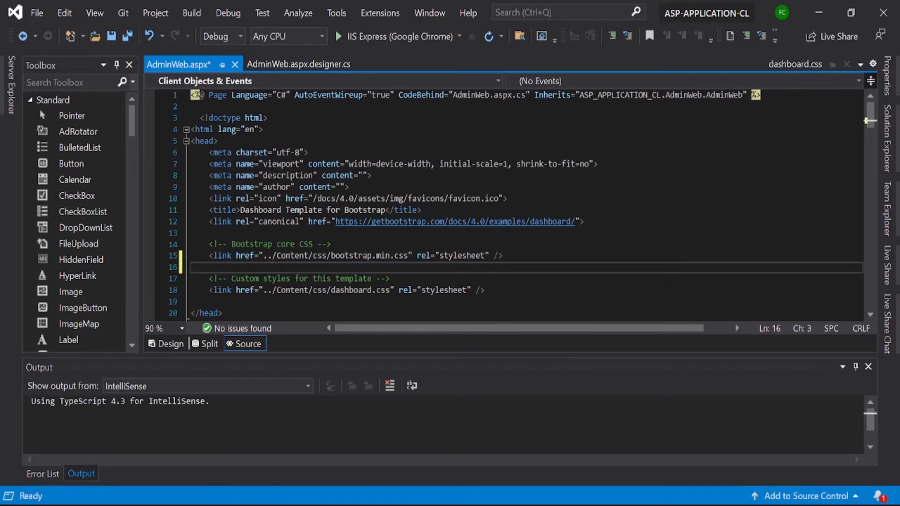